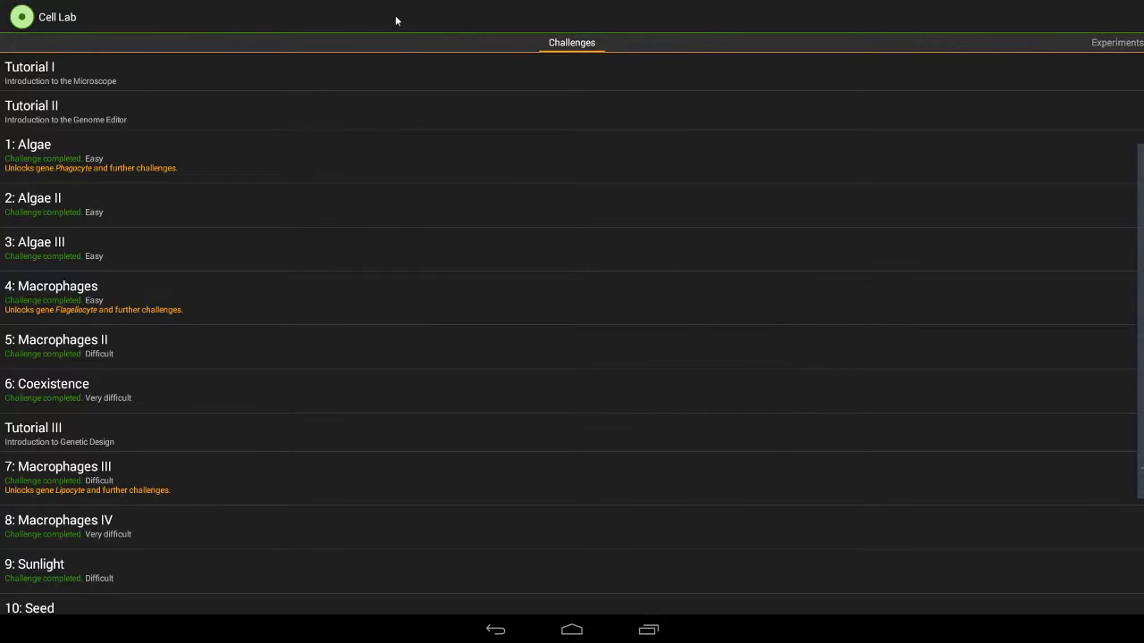
pyautogui.moveTo(186, 350)
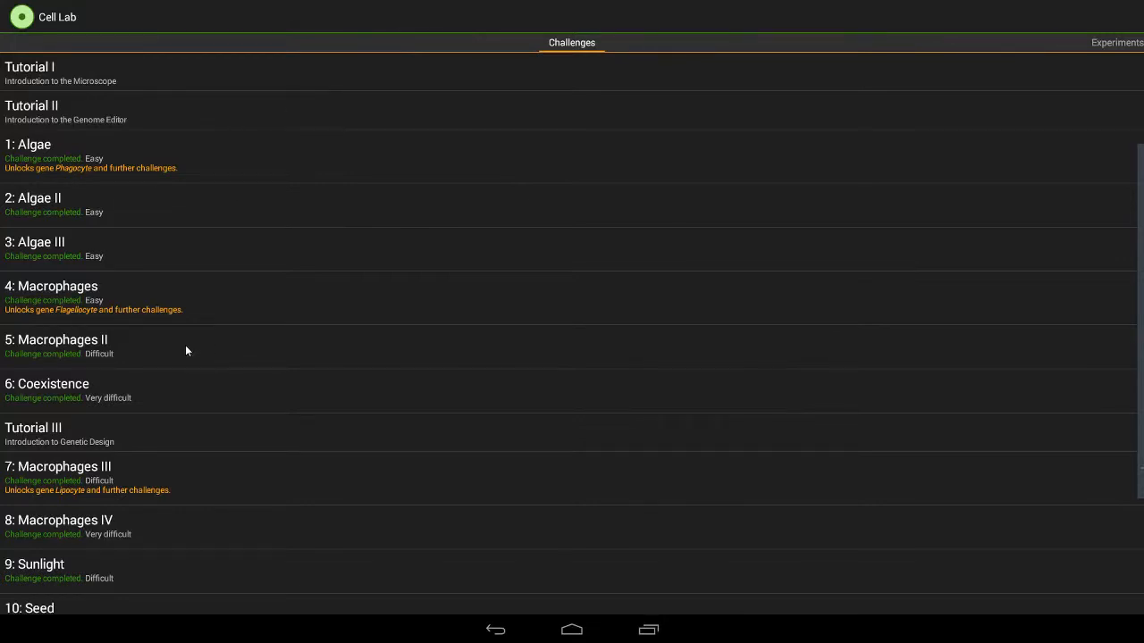
# Enter the Macrophages II challenge and view its empty substrate under the microscope.
pyautogui.click(55, 347)
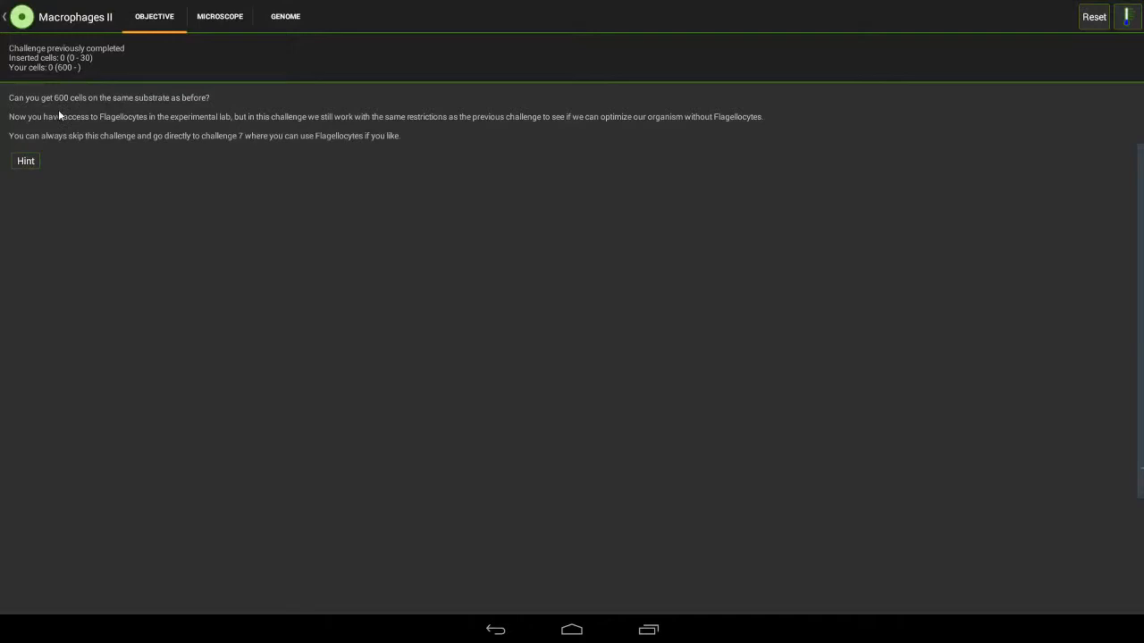
pyautogui.moveTo(128, 118)
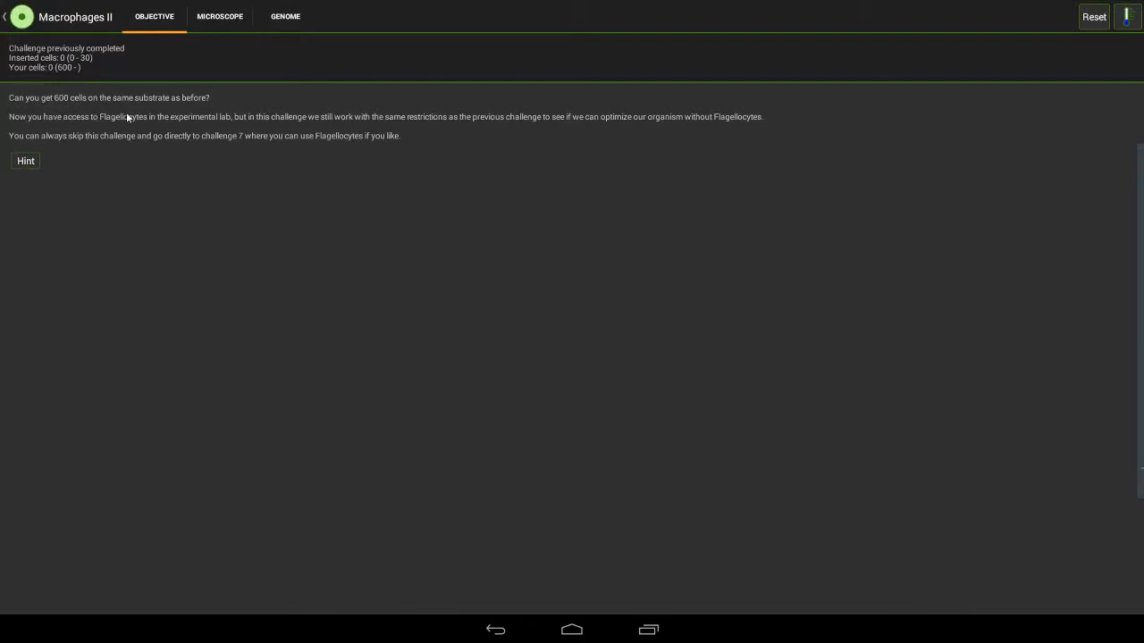
pyautogui.click(220, 16)
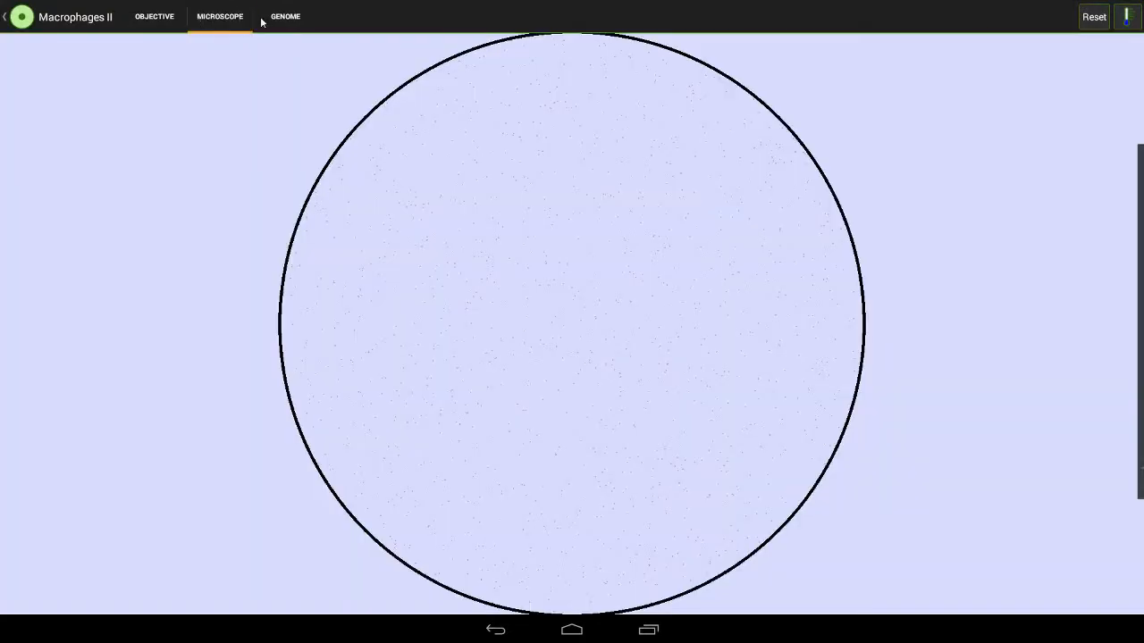
# Drag the phagocyte's Split angle slider in the genome editor toward 75°.
pyautogui.click(284, 16)
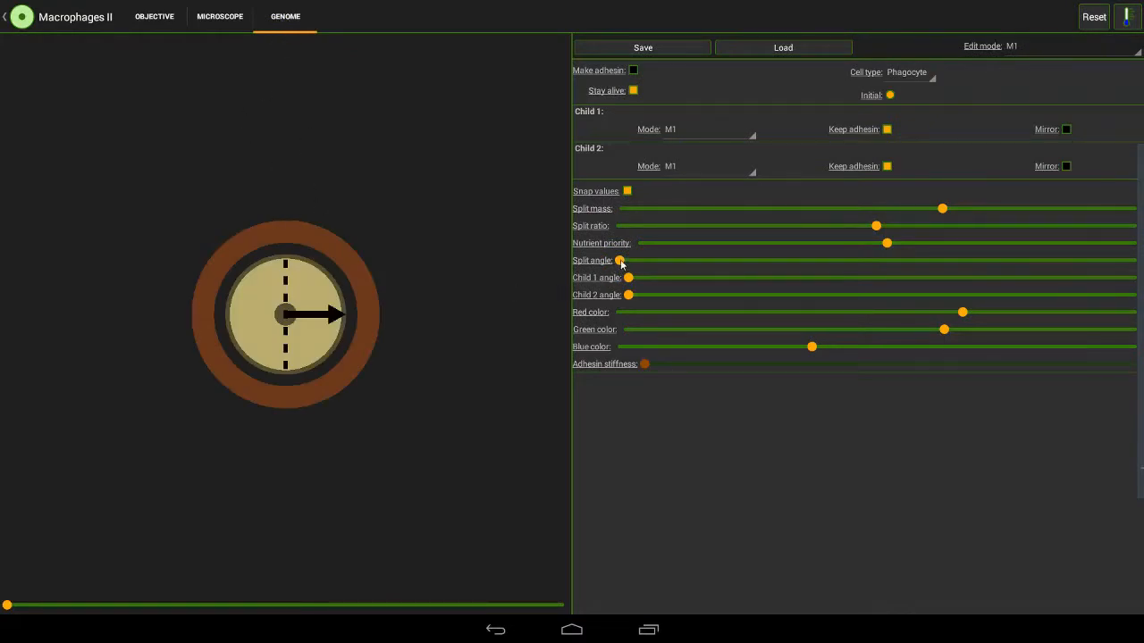
pyautogui.moveTo(621, 261); pyautogui.dragTo(726, 261)
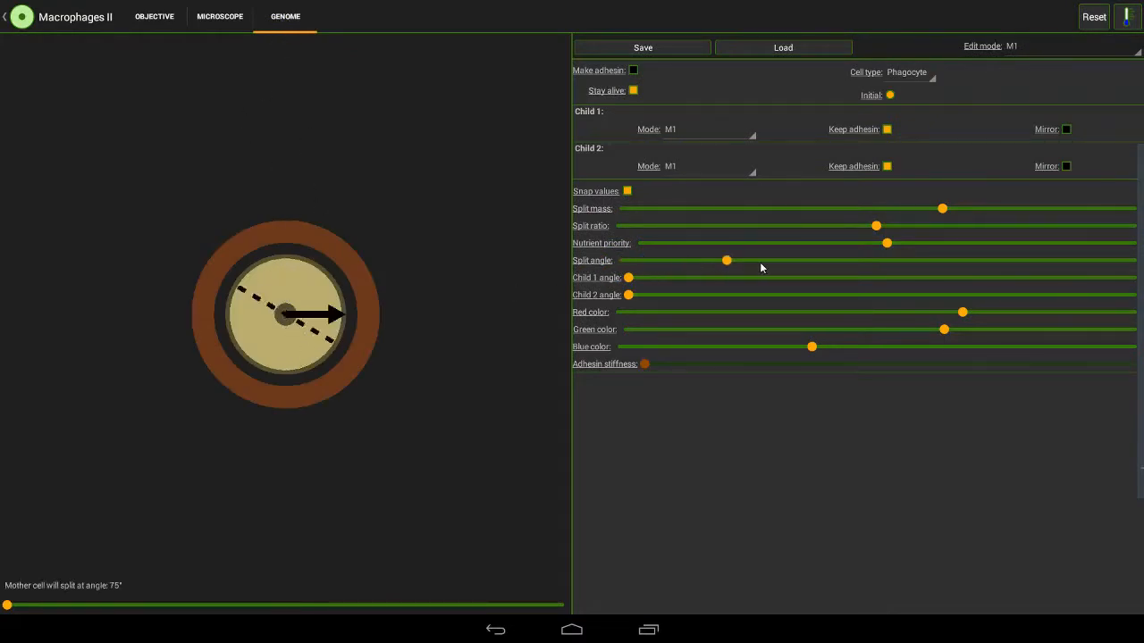
pyautogui.moveTo(726, 261); pyautogui.dragTo(749, 261)
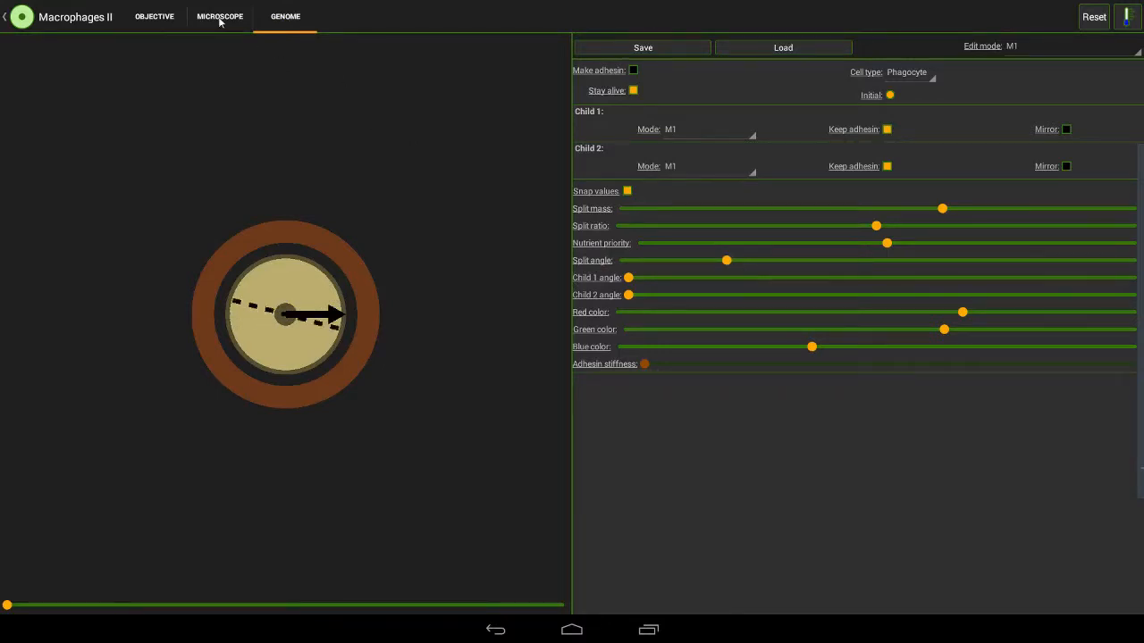
# Let the inserted cell grow on the substrate and check the objective count toward 600 cells.
pyautogui.click(220, 16)
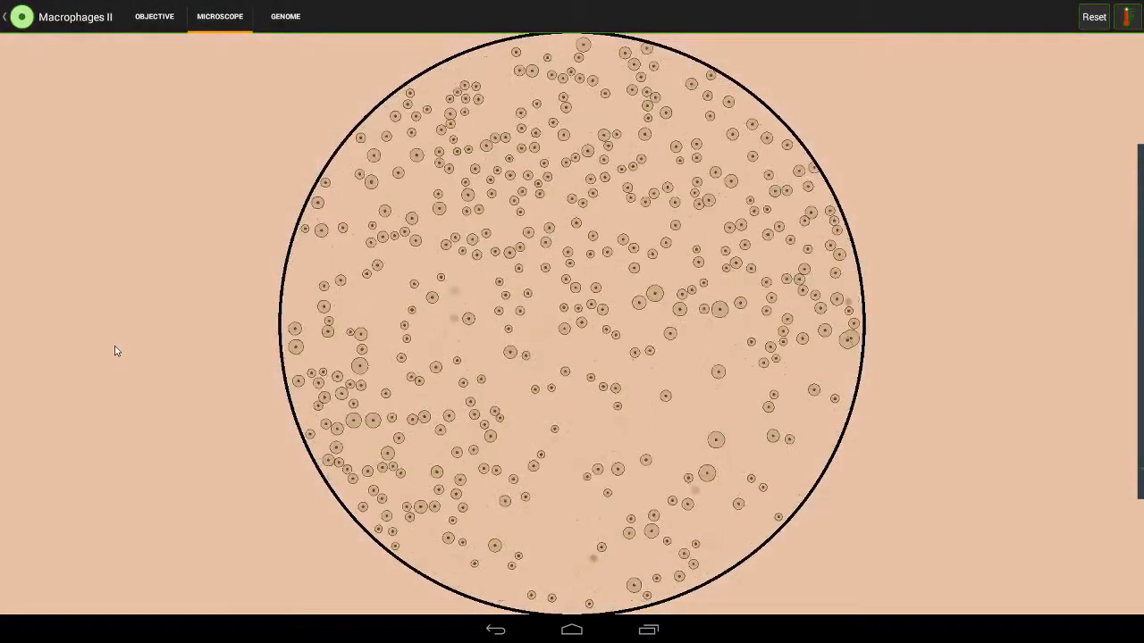
pyautogui.click(154, 16)
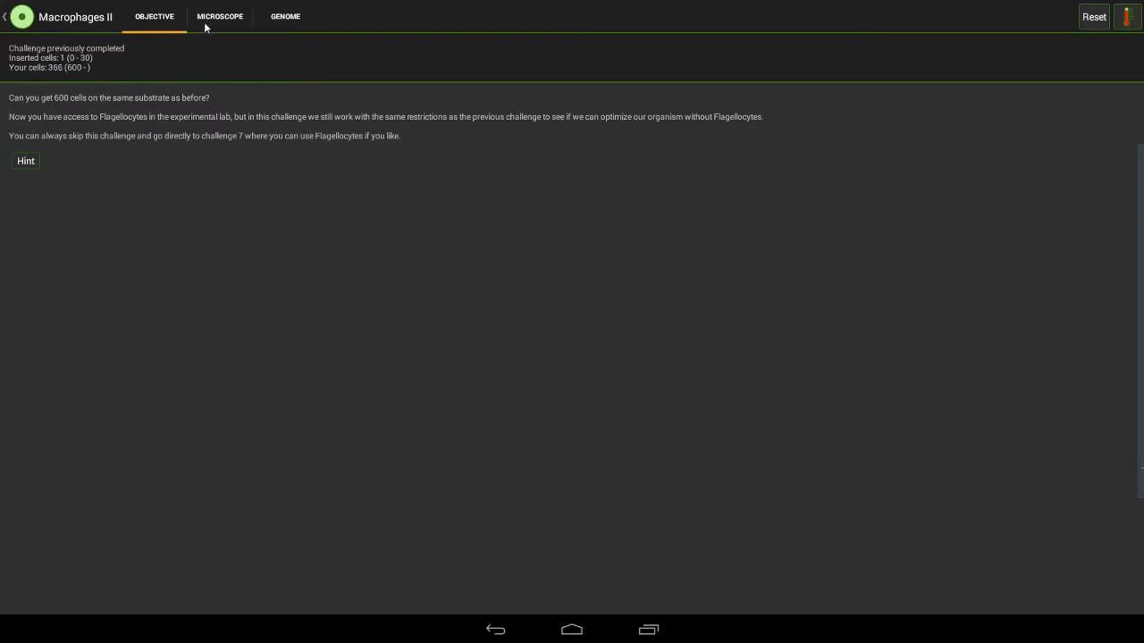
# Watch the colony reach about 374 cells against the goal, then reset the substrate to empty.
pyautogui.click(220, 16)
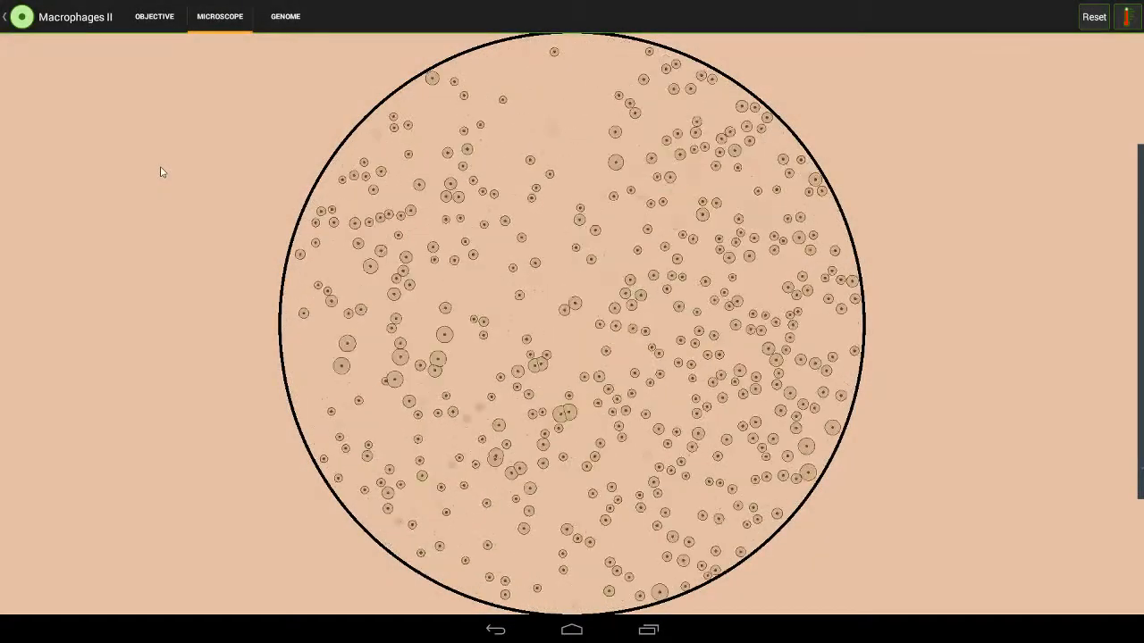
pyautogui.click(153, 16)
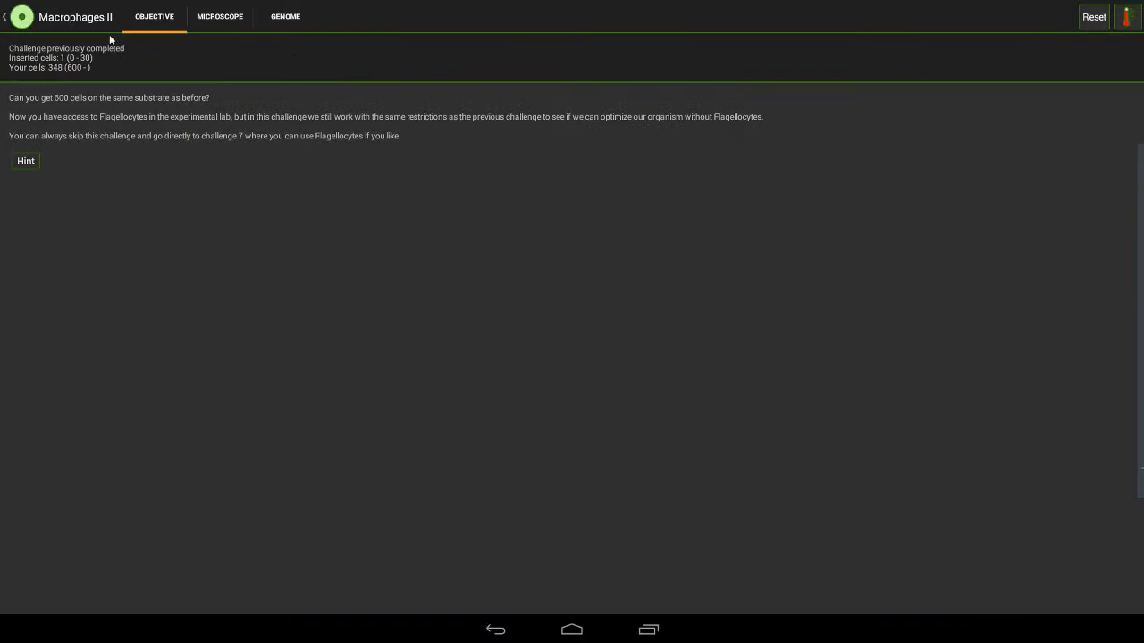
pyautogui.click(220, 16)
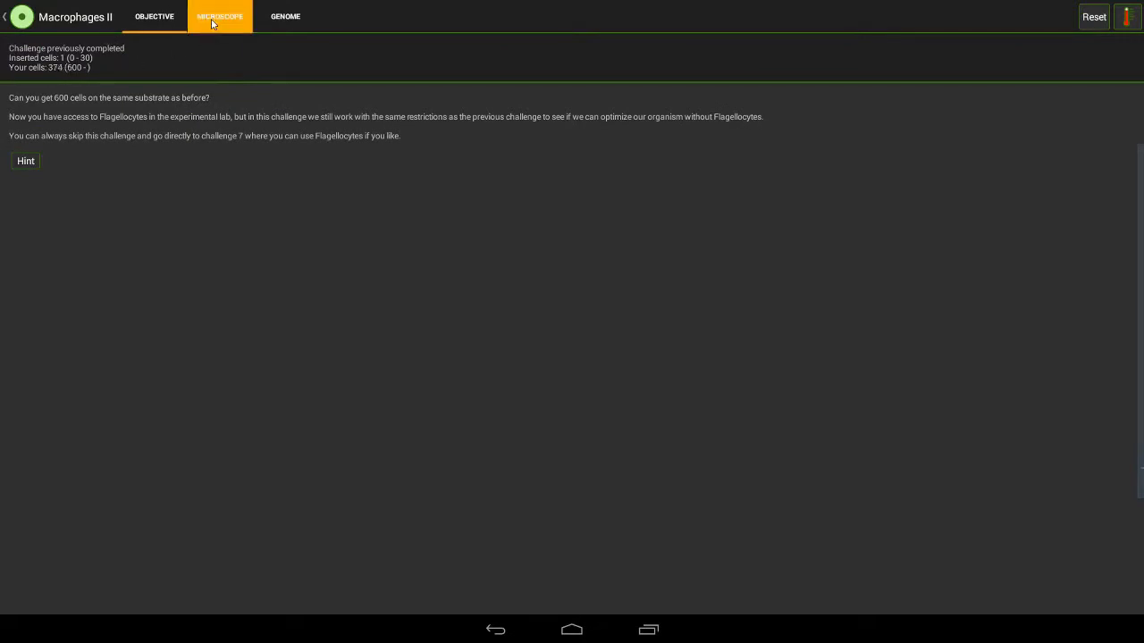
pyautogui.click(219, 16)
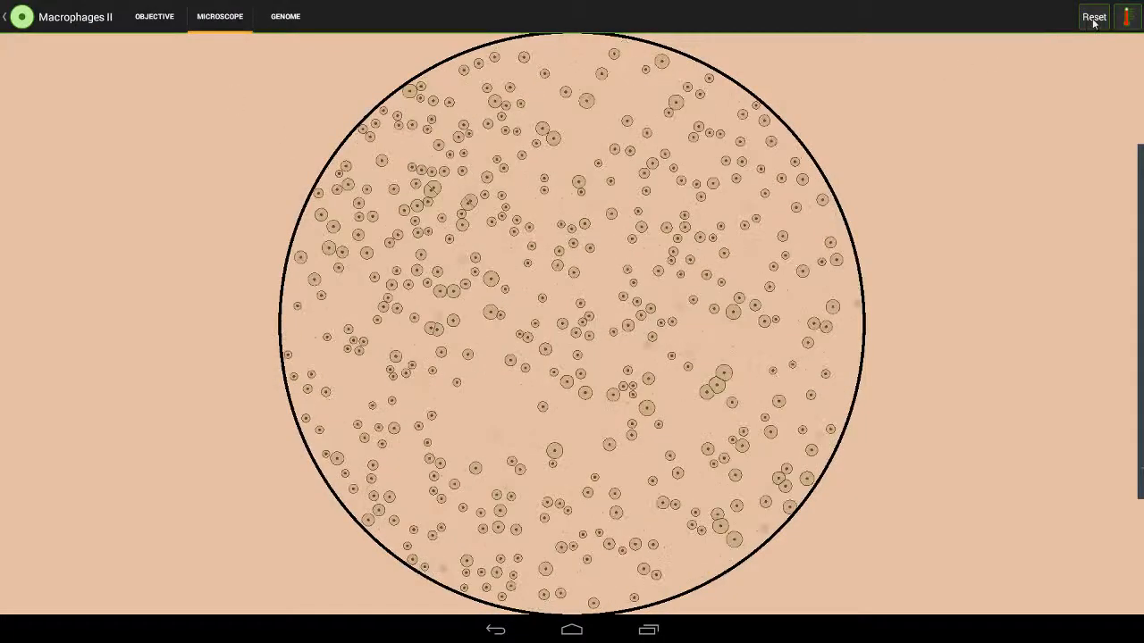
pyautogui.click(1094, 16)
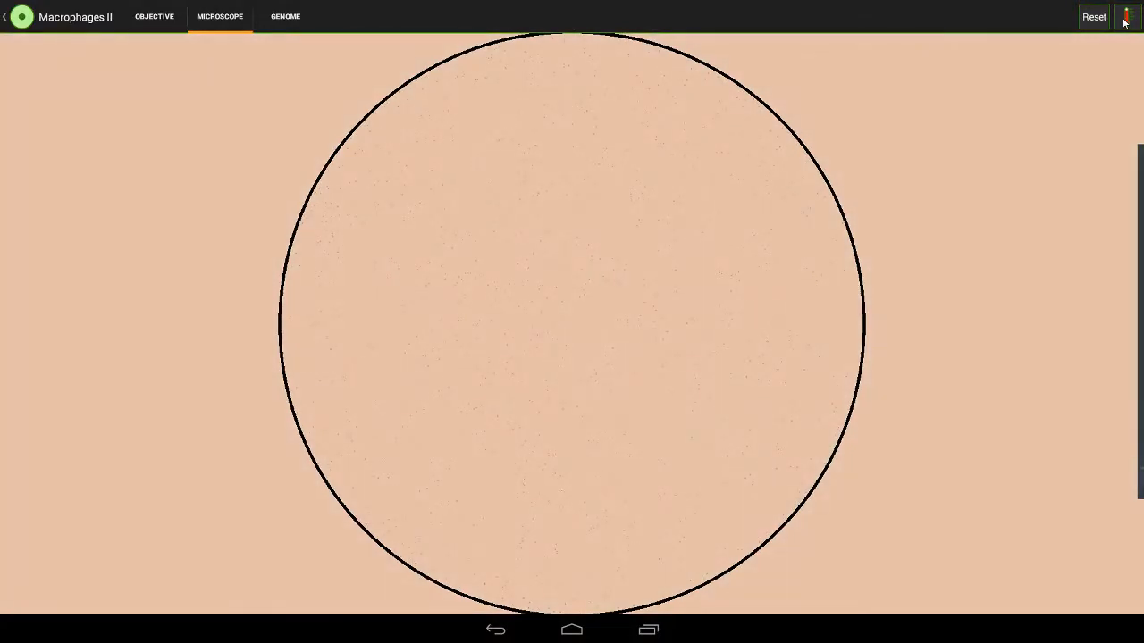